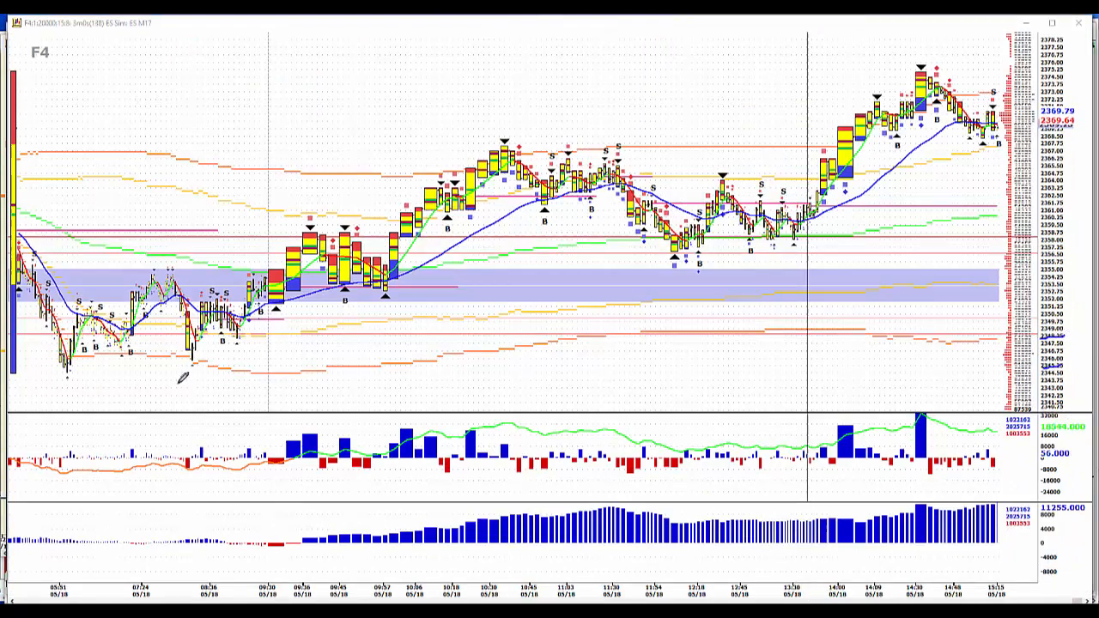
Review the ES 3-minute chart, then switch to the F1 ES daily market-profile chart
drag(94, 381, 215, 380)
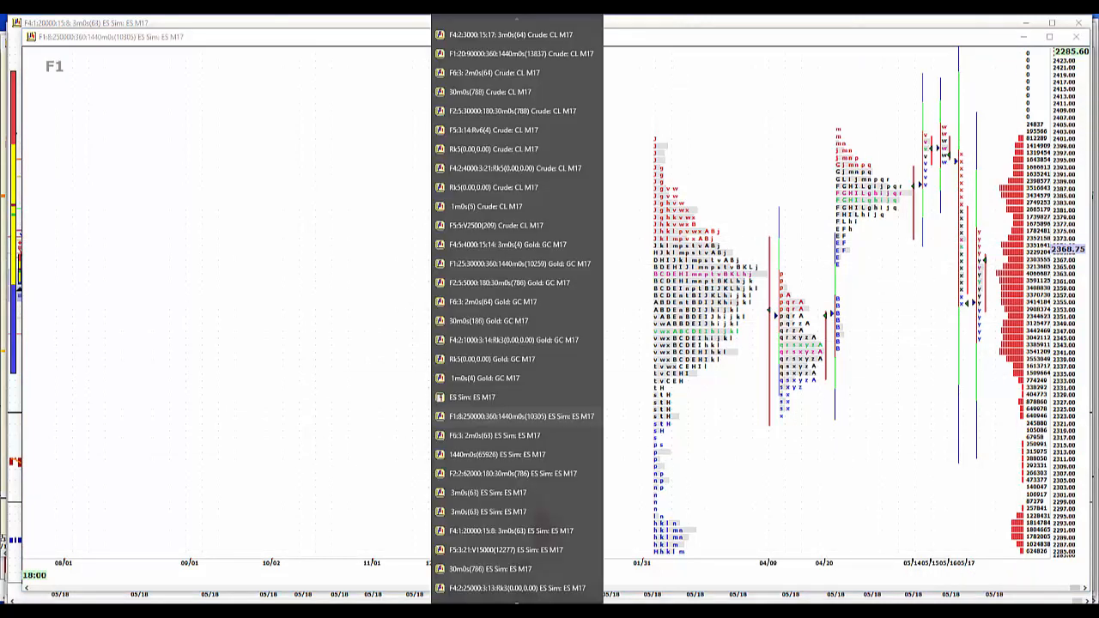
Switch to the F2 ES Sim 30-minute market-profile chart window
scroll(down, 3)
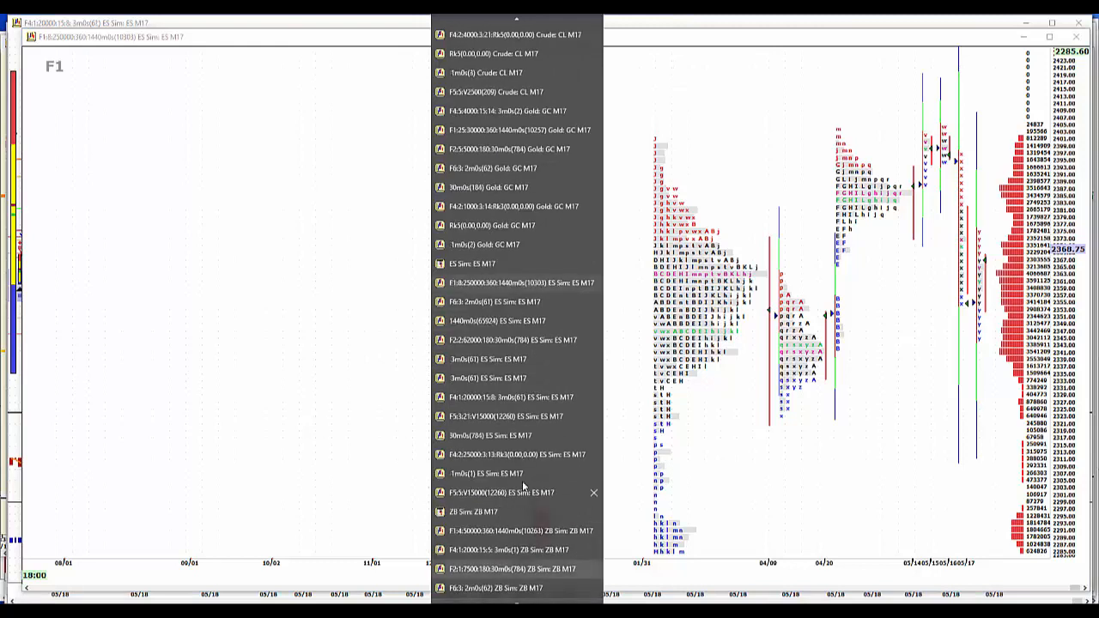
mouse_move(539, 359)
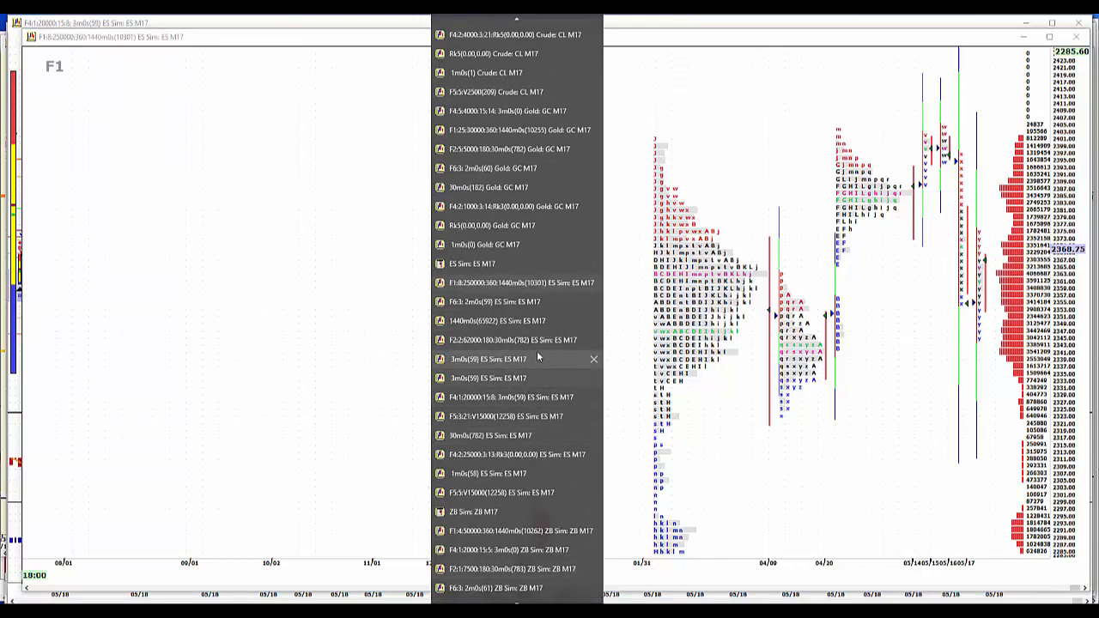
click(511, 340)
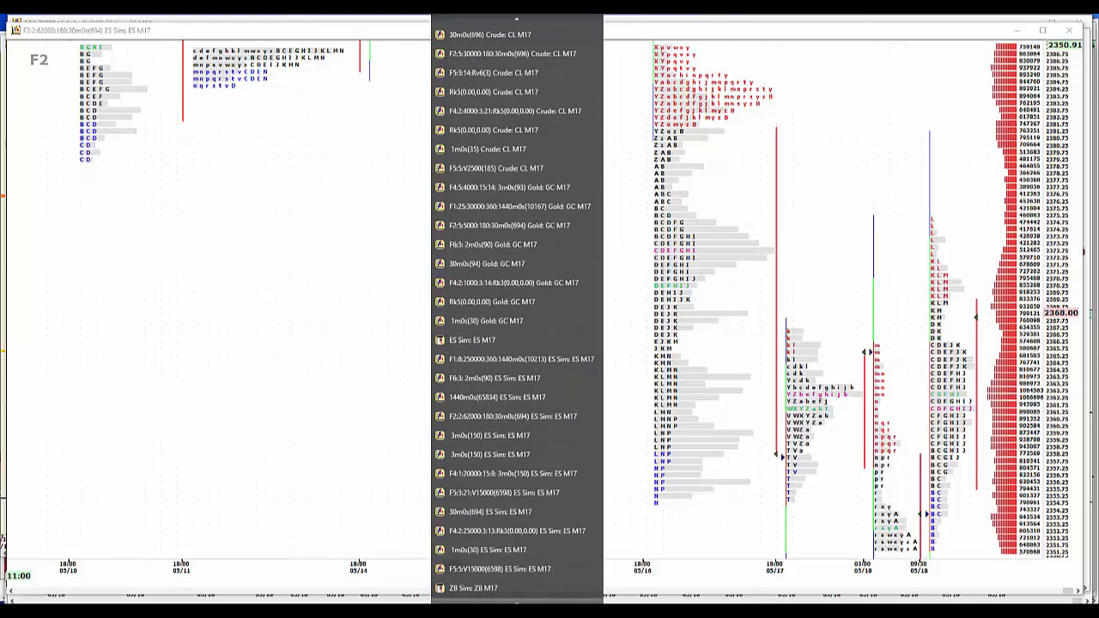
Select the ZN Sim chart group and bring up the ZN M17 30-minute profile chart
scroll(down, 3)
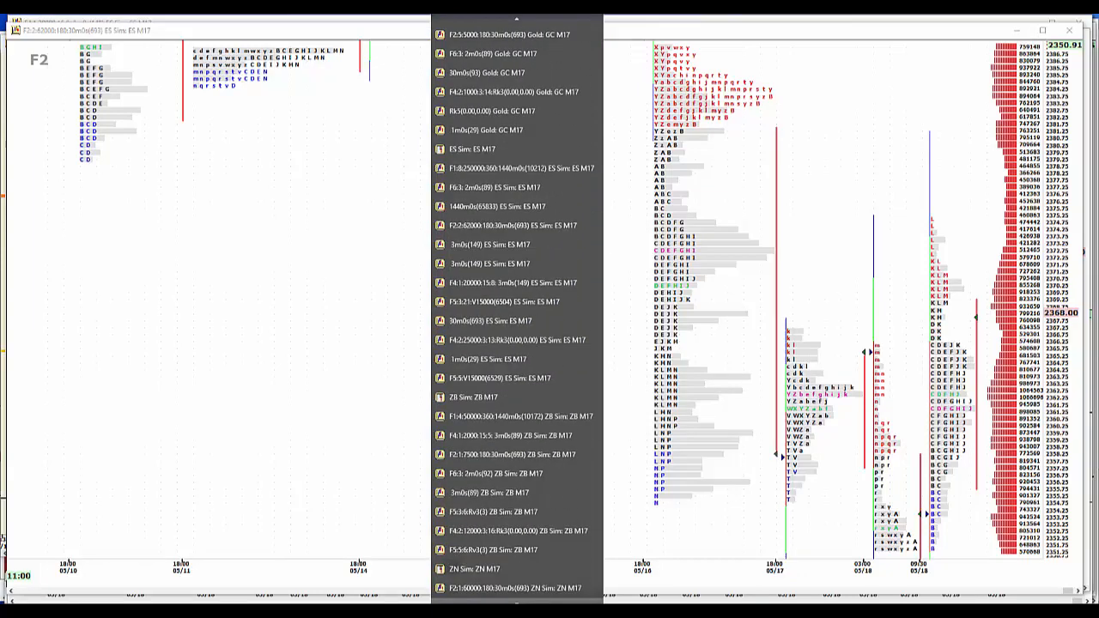
scroll(down, 3)
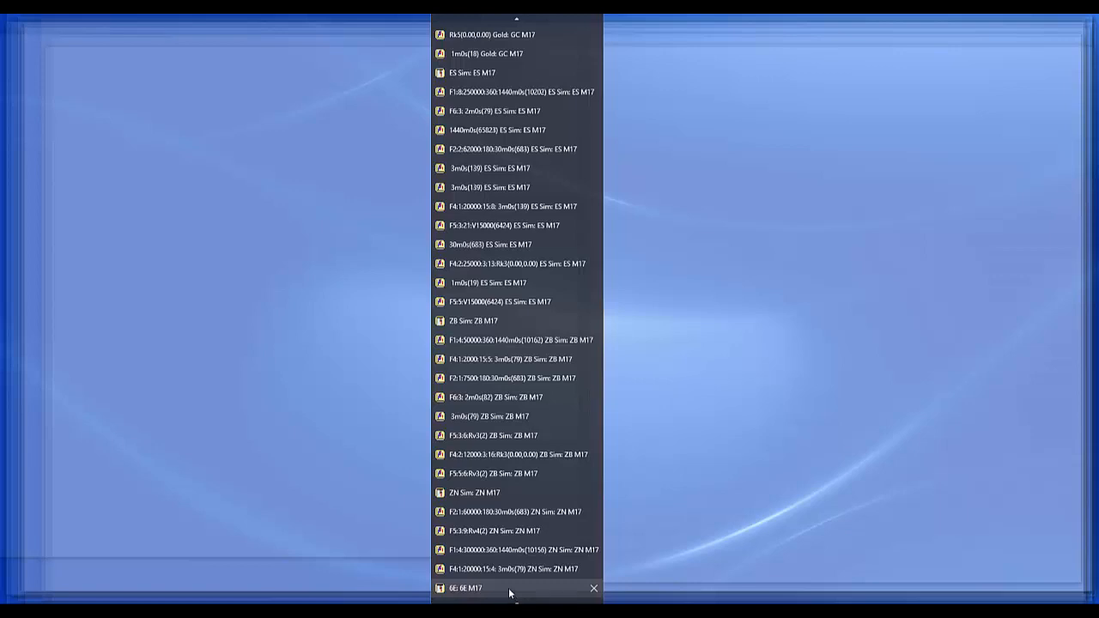
click(511, 549)
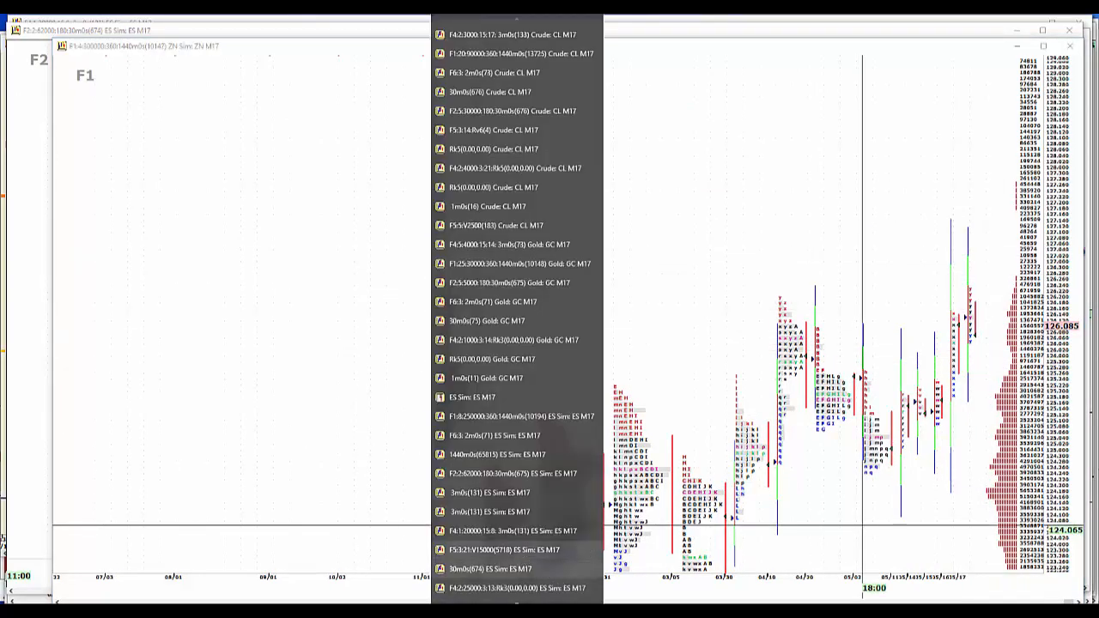
scroll(down, 3)
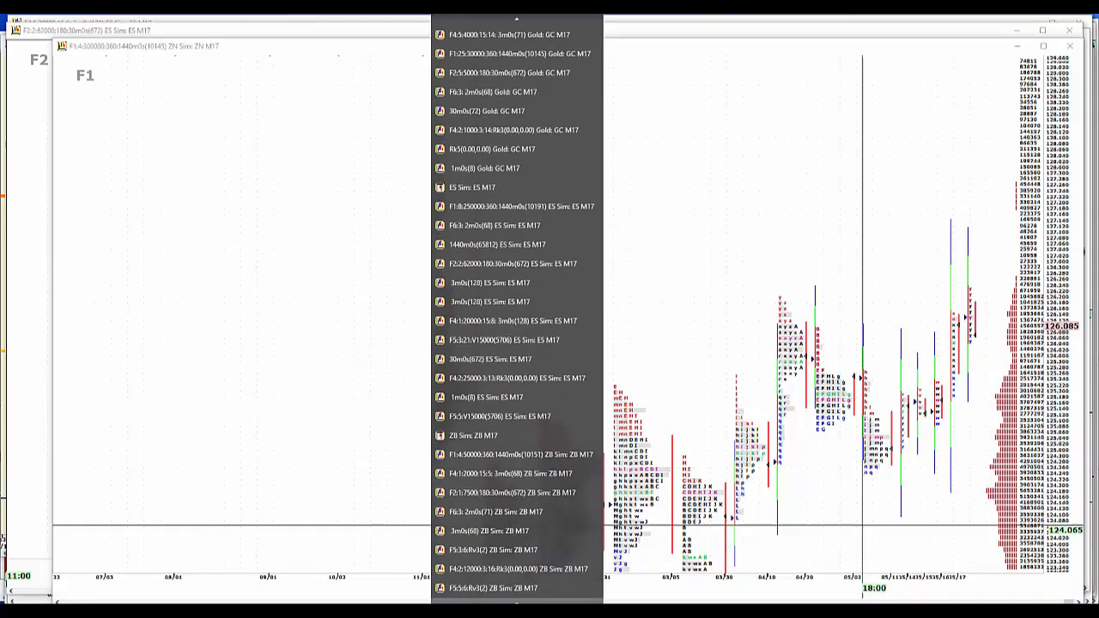
scroll(down, 3)
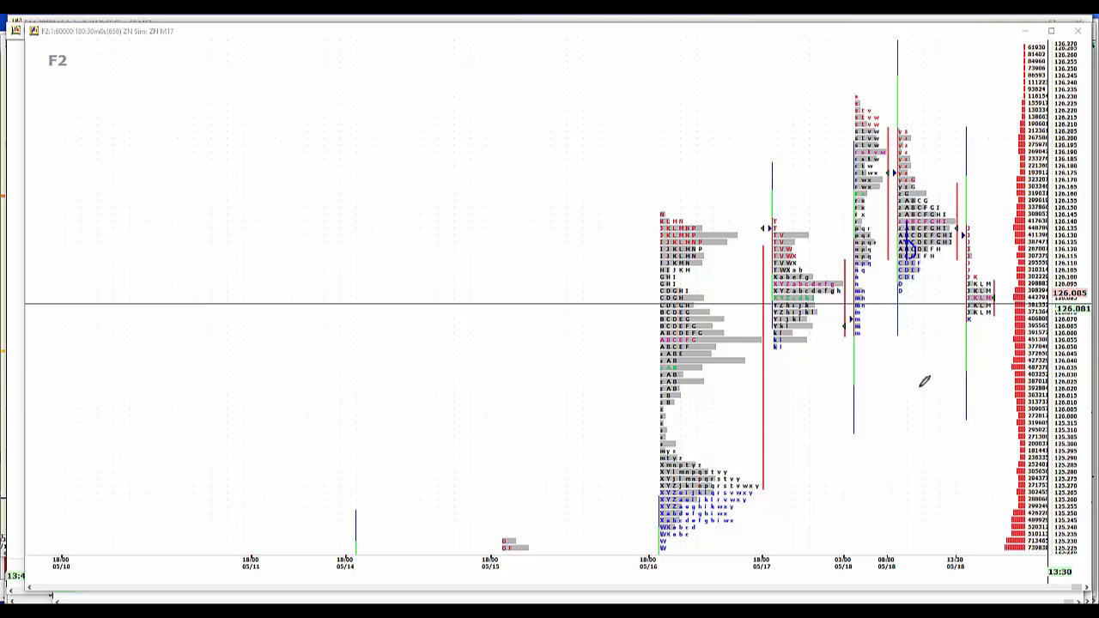
mouse_move(917, 380)
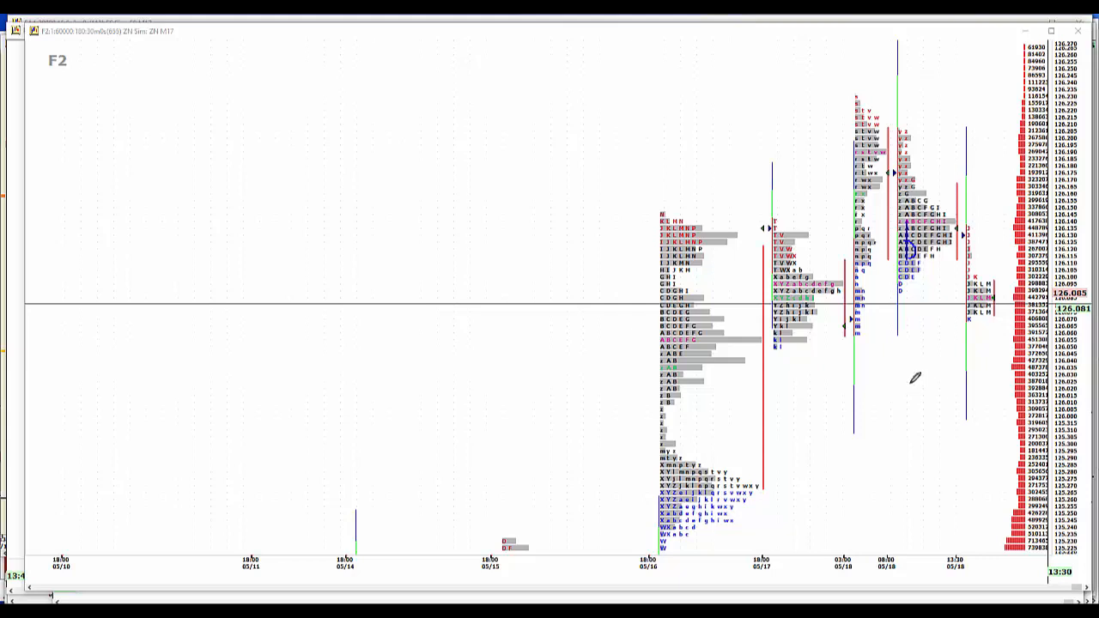
mouse_move(1013, 198)
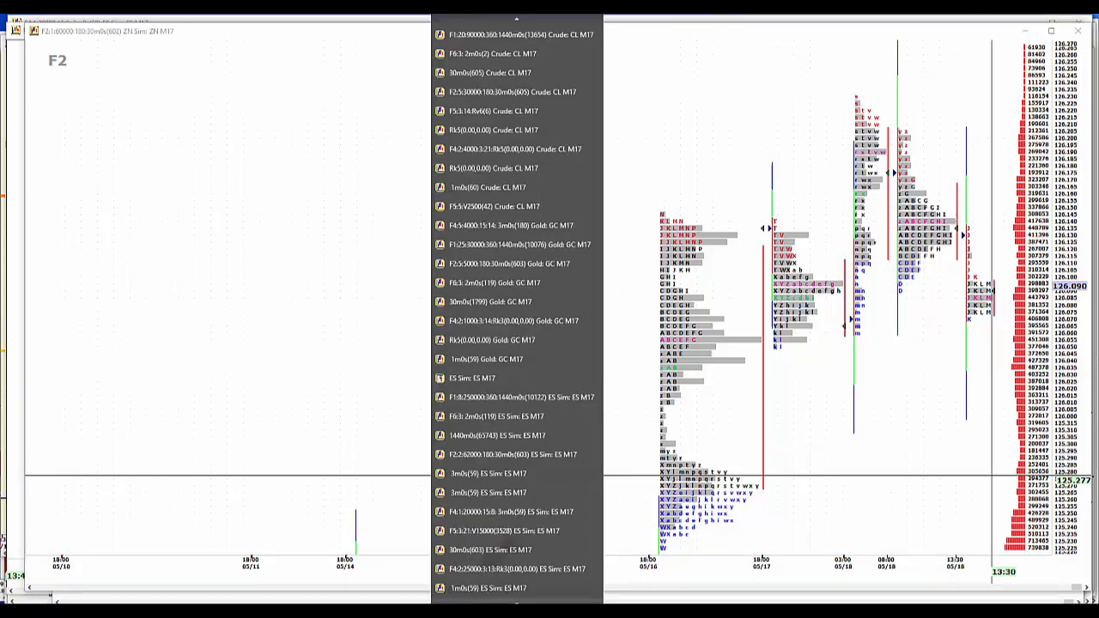
Switch to the F2 ZB Sim 30-minute market-profile chart window
scroll(down, 3)
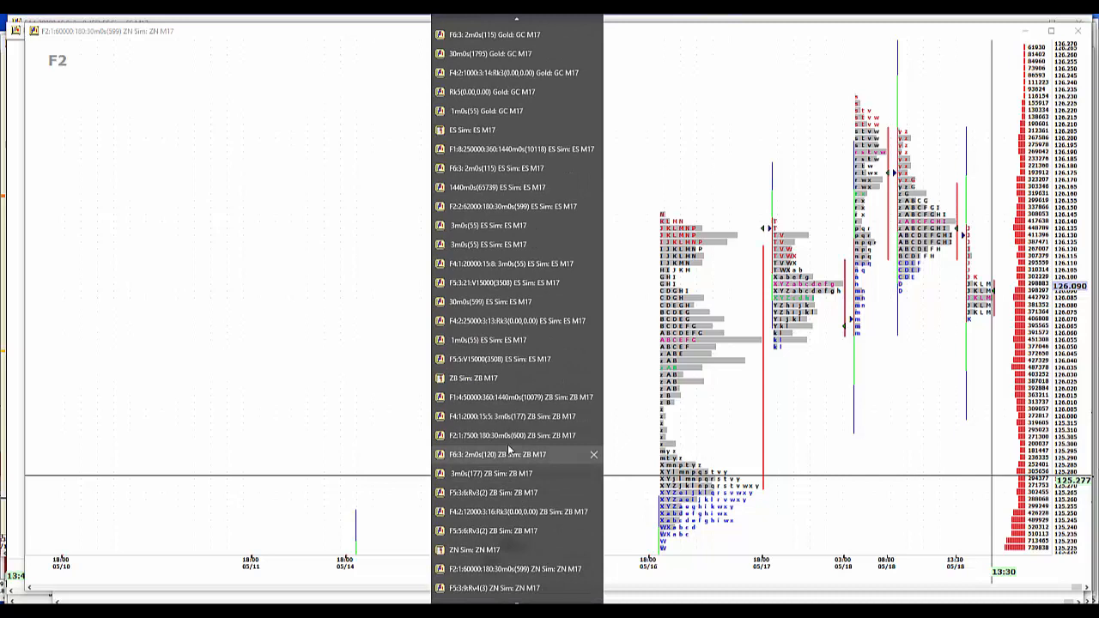
click(503, 436)
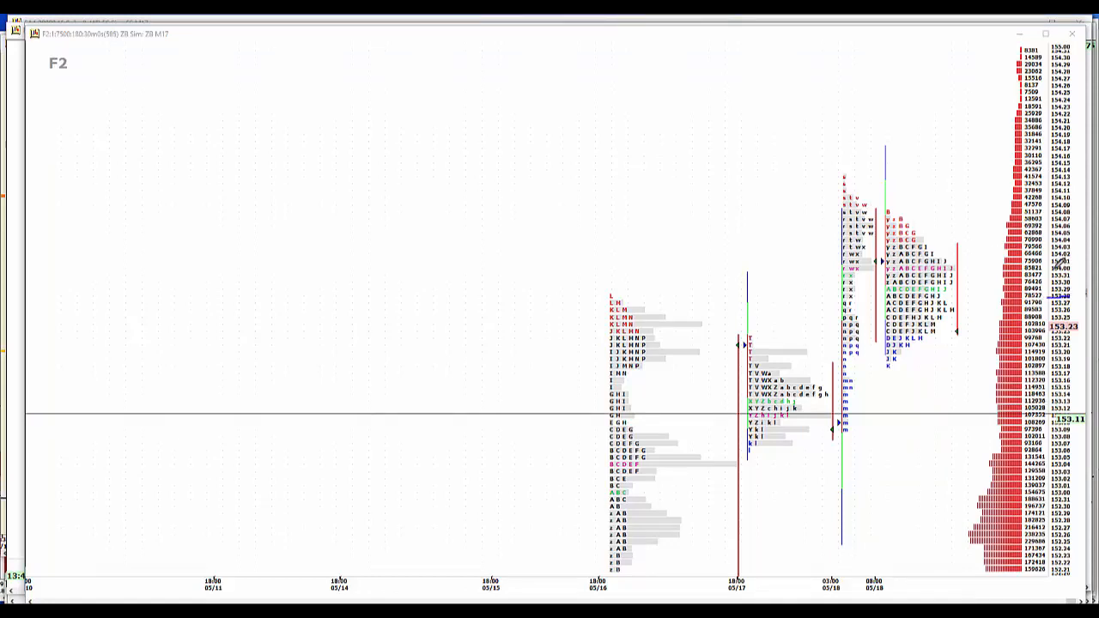
mouse_move(1070, 245)
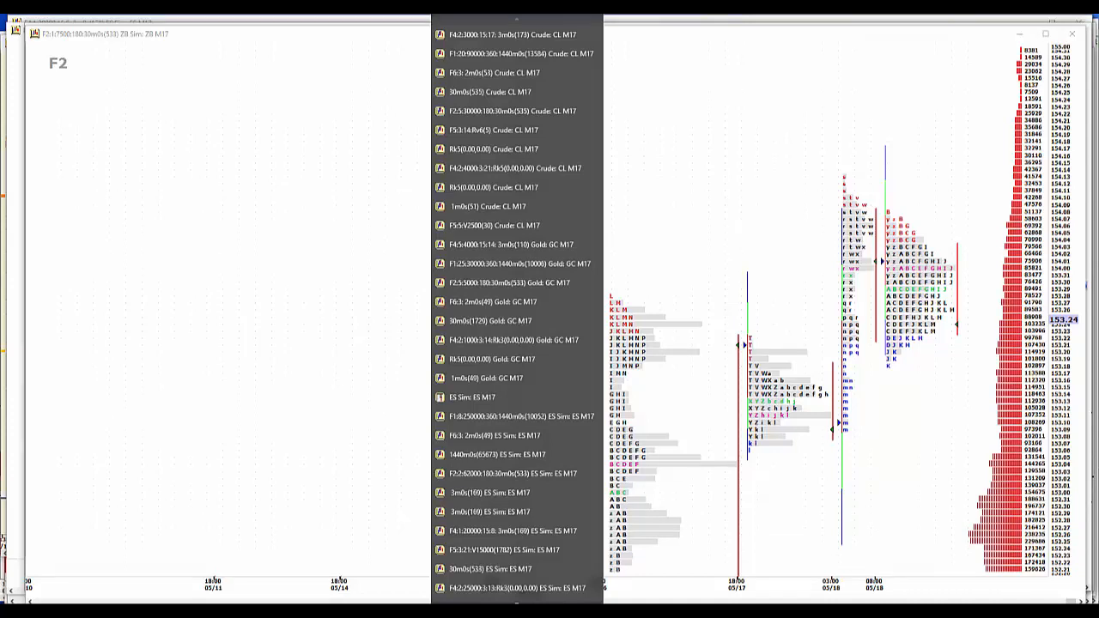
Switch to the Gold GC M17 30-minute market-profile chart
click(518, 264)
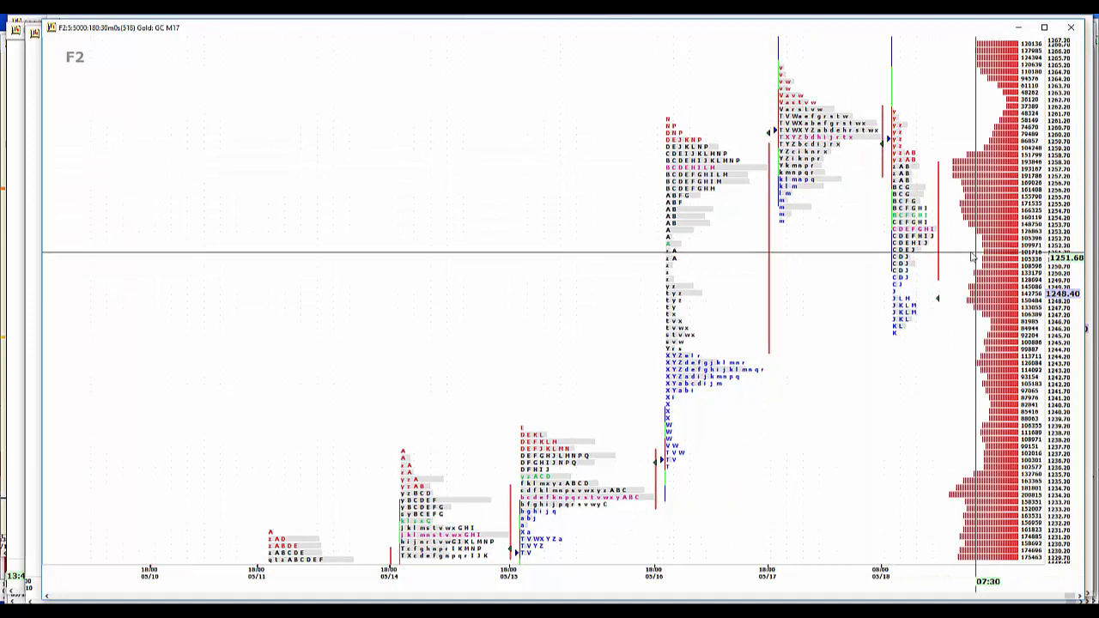
mouse_move(928, 162)
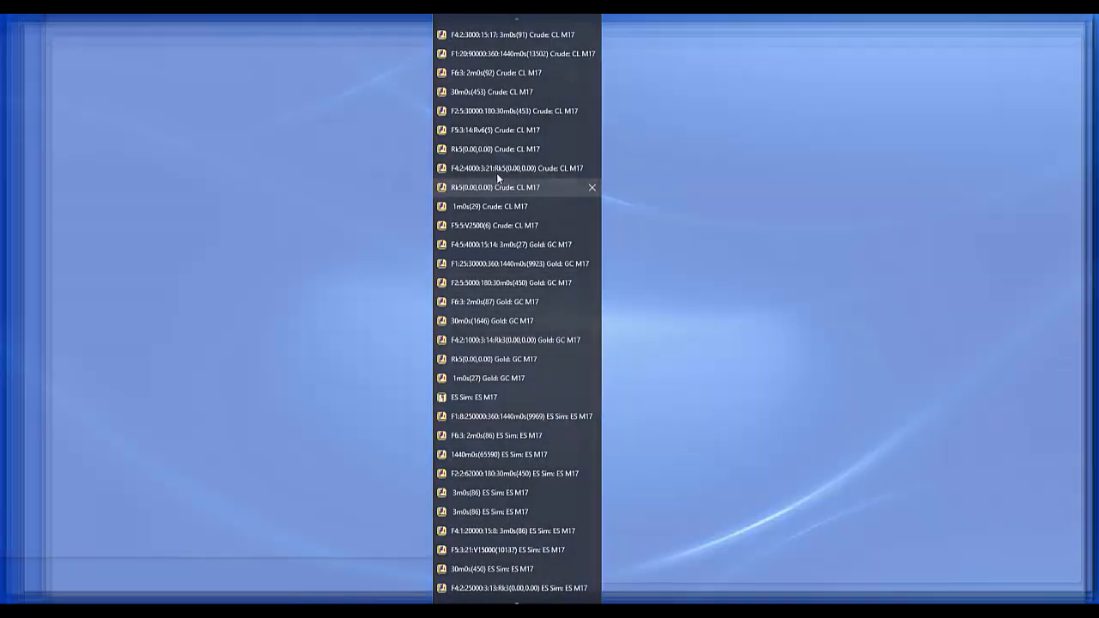
Open the daily crude profile chart, then the F4 3-minute Crude CL M17 chart
click(515, 53)
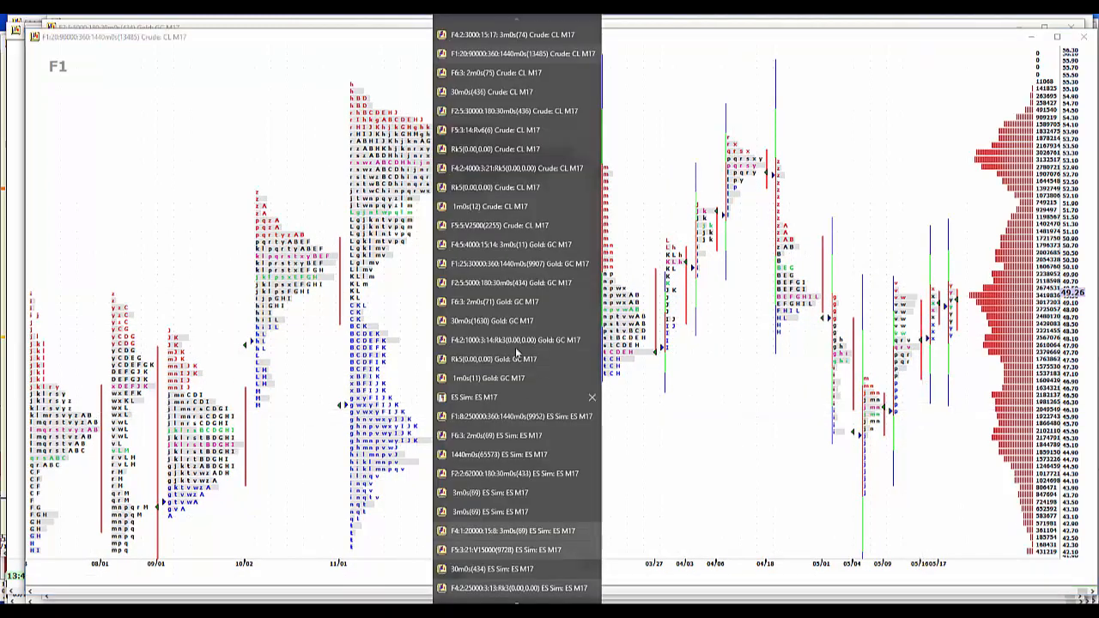
click(491, 92)
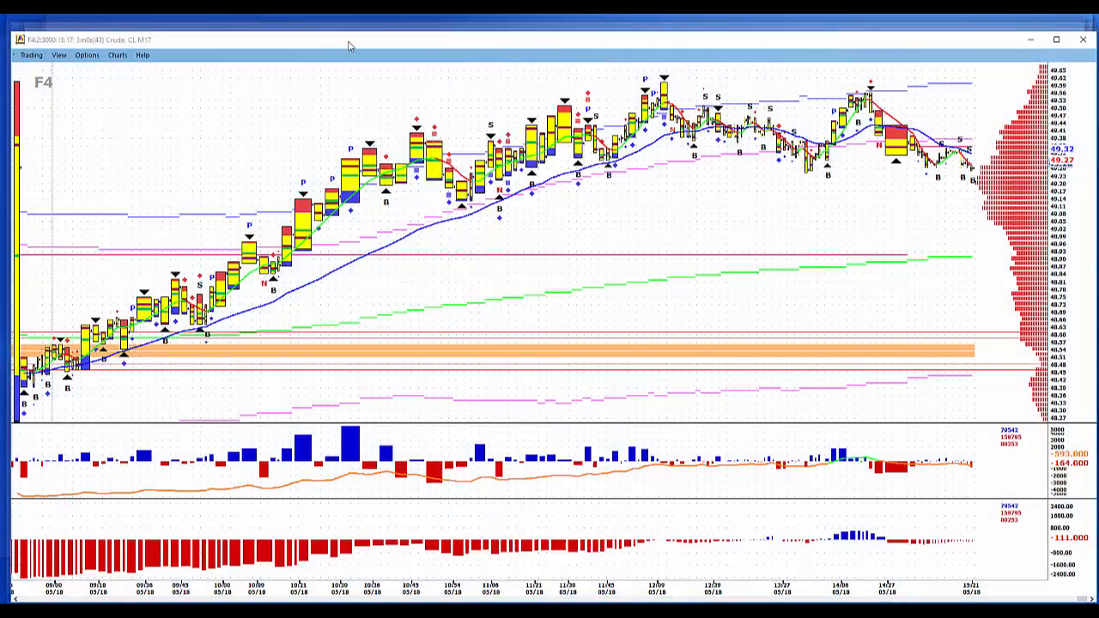
Set crude oil's contract expiration to July N17 and select the 30-minute crude chart
click(31, 54)
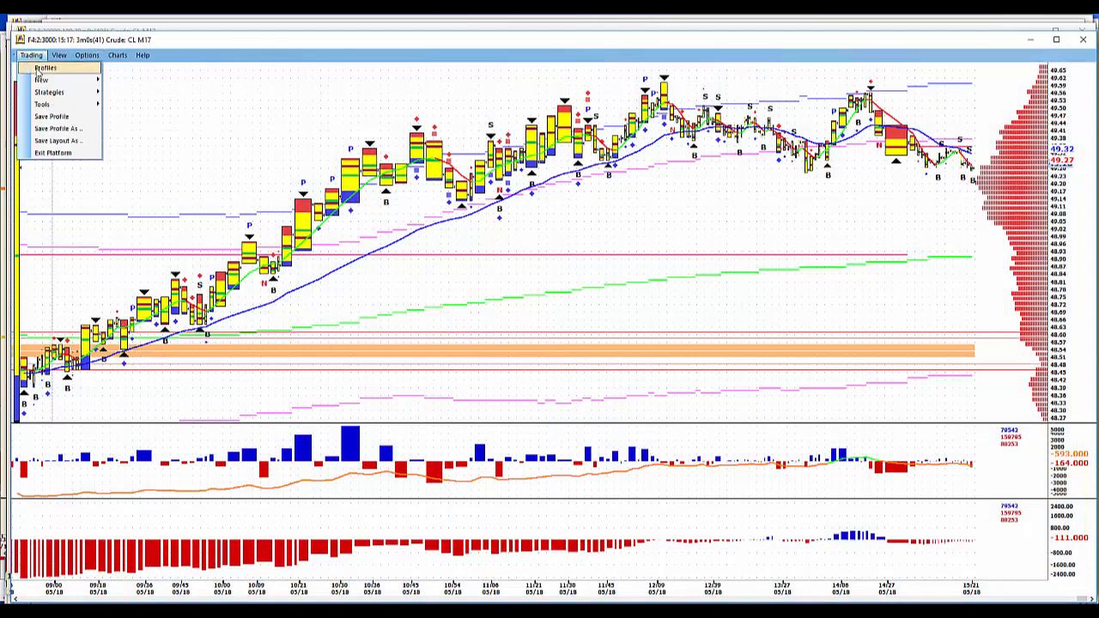
click(45, 68)
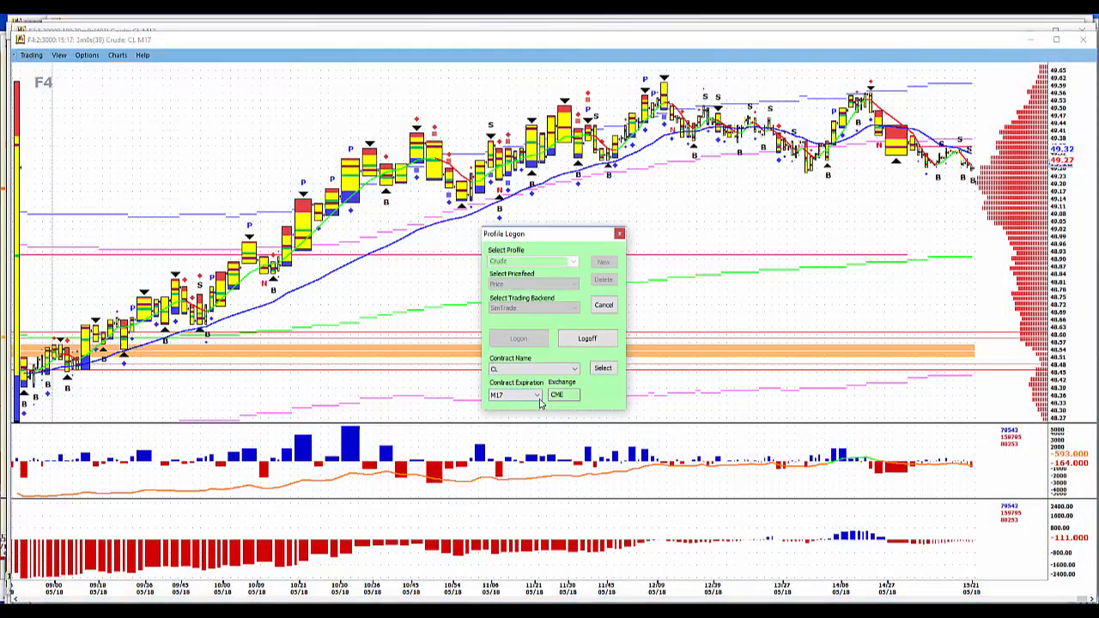
click(514, 395)
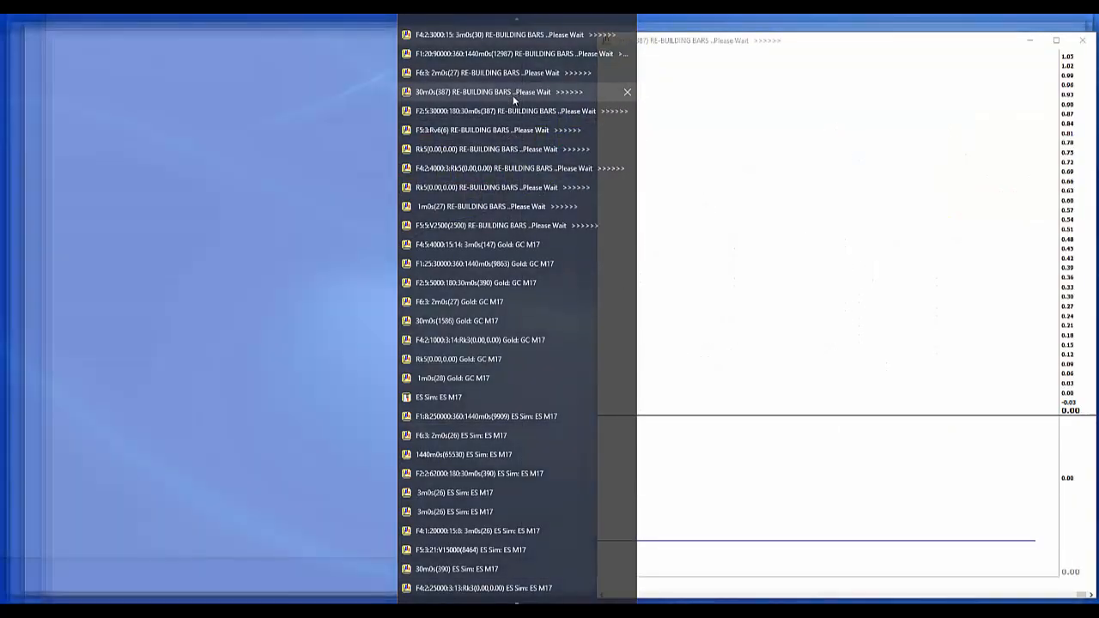
click(503, 111)
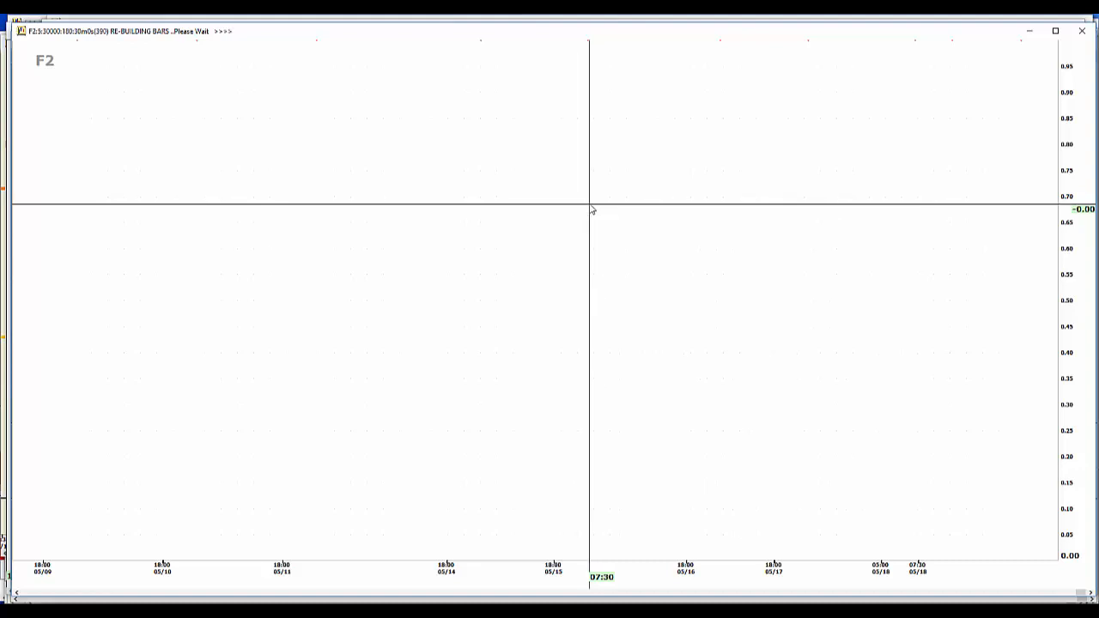
mouse_move(604, 235)
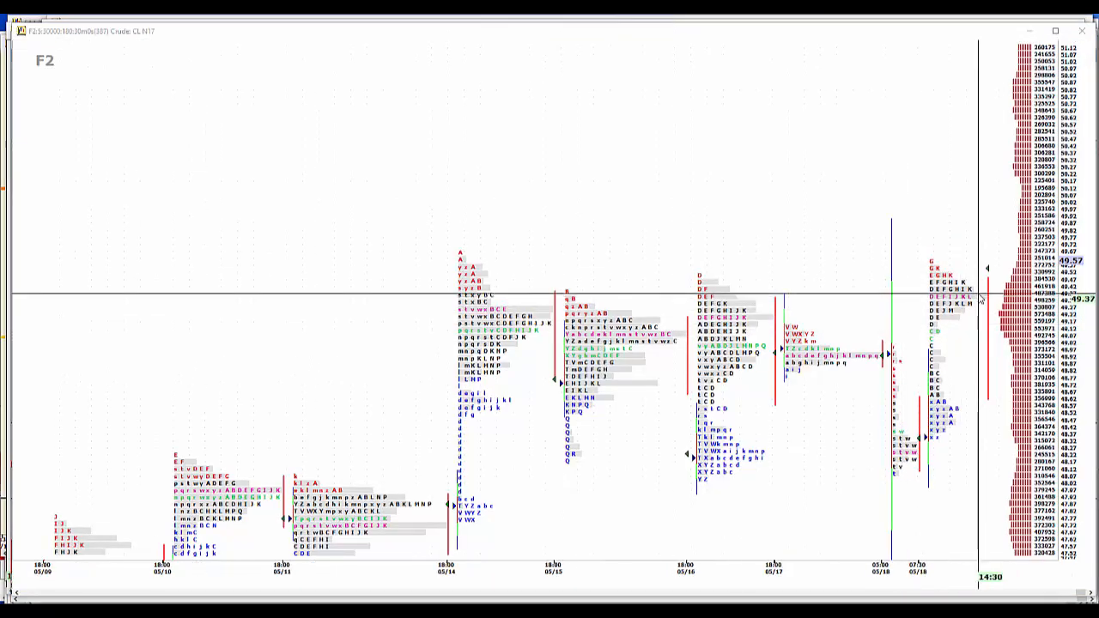
Review the 30-minute crude profile chart now showing July CL N17 data
right_click(833, 184)
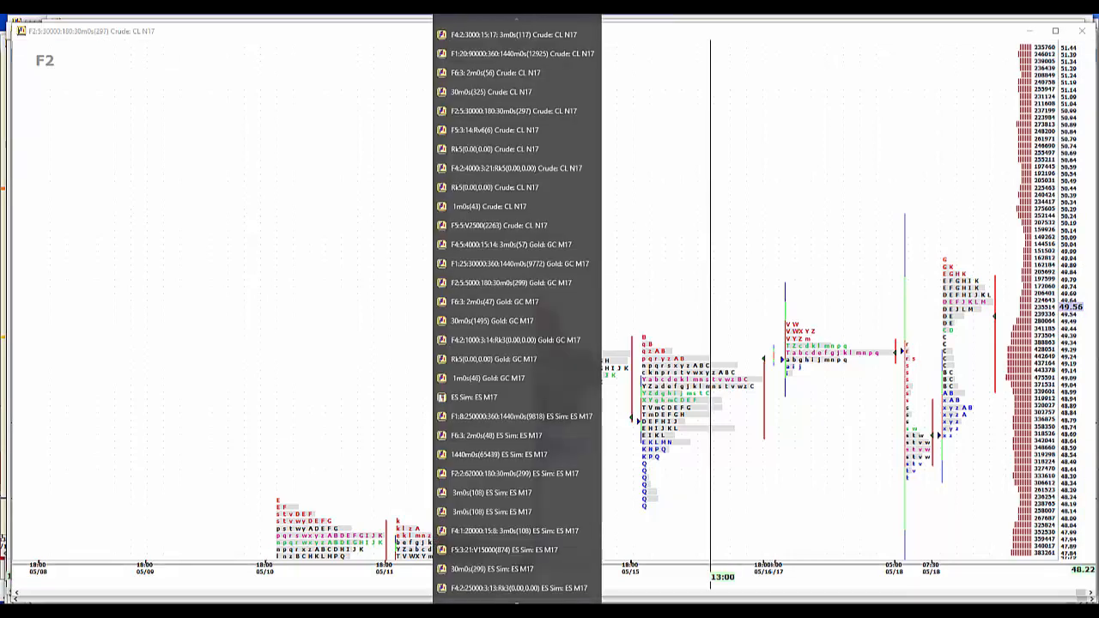
Open the 6E M17 daily chart, then the F2 30-minute Euro profile chart
scroll(down, 3)
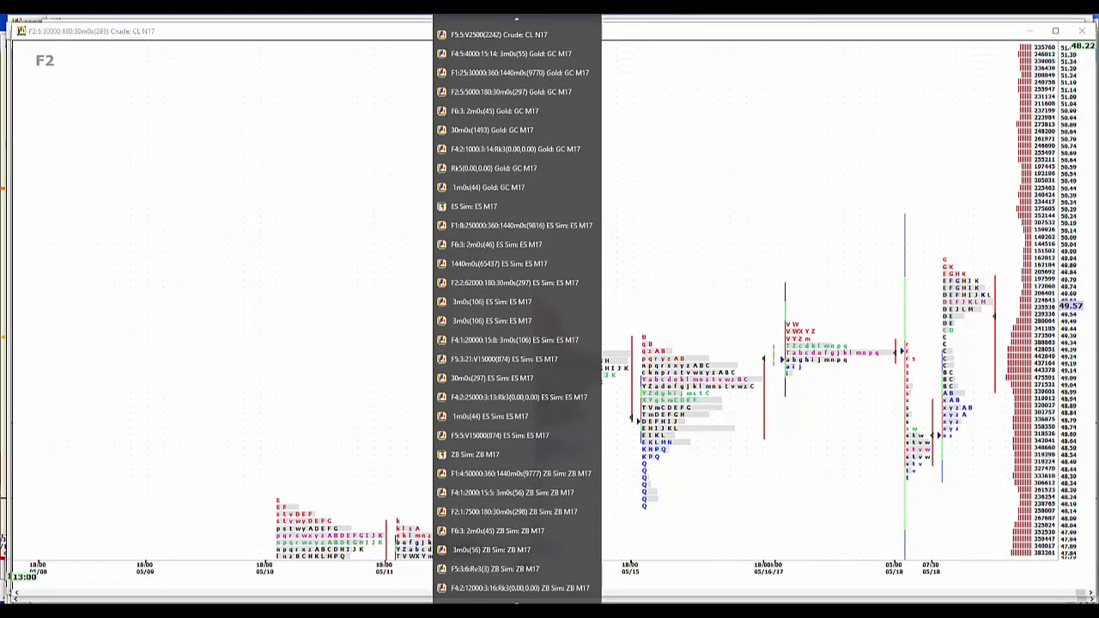
scroll(down, 3)
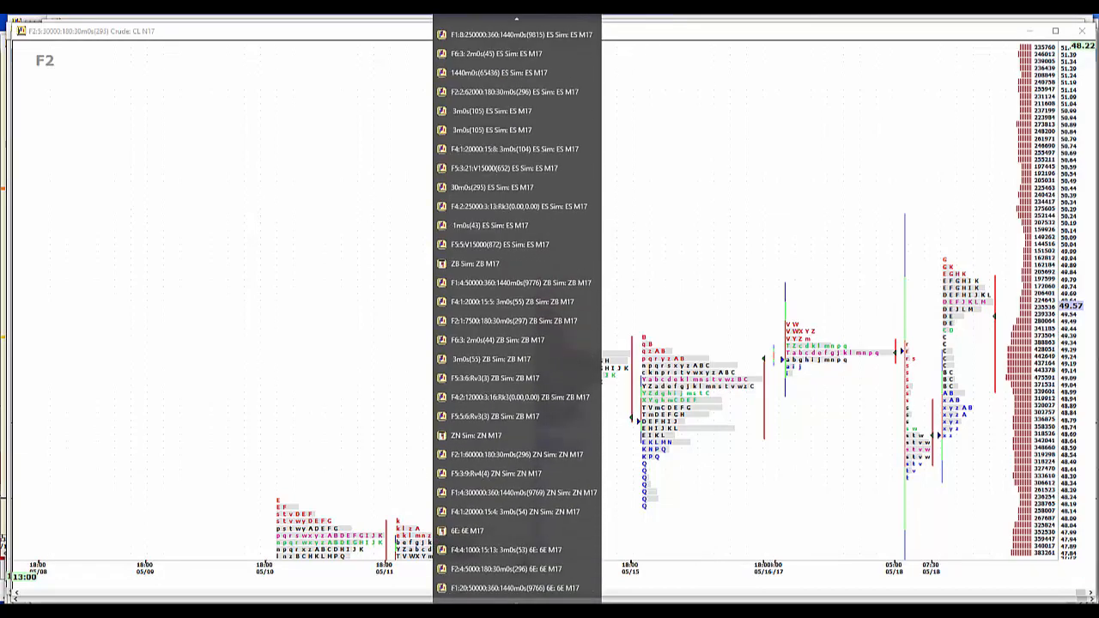
click(507, 588)
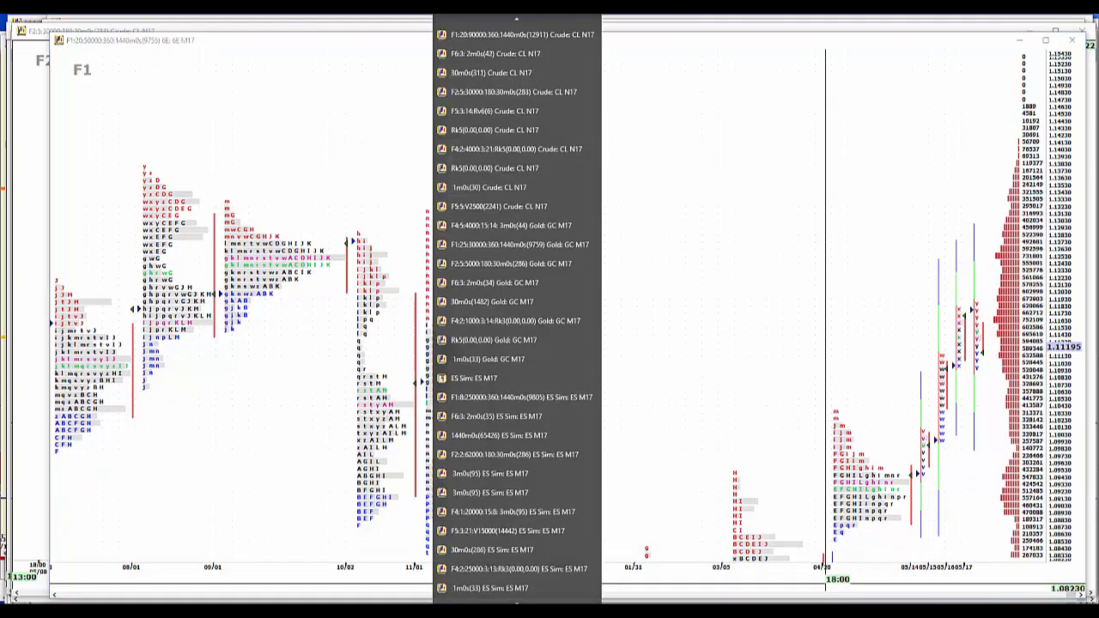
scroll(down, 3)
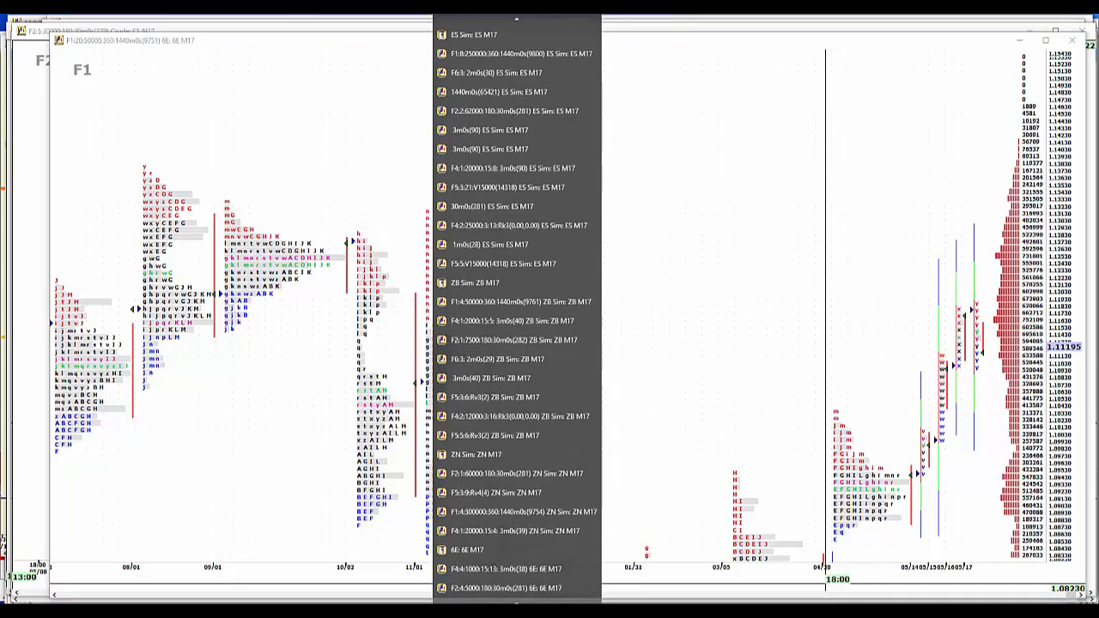
scroll(down, 3)
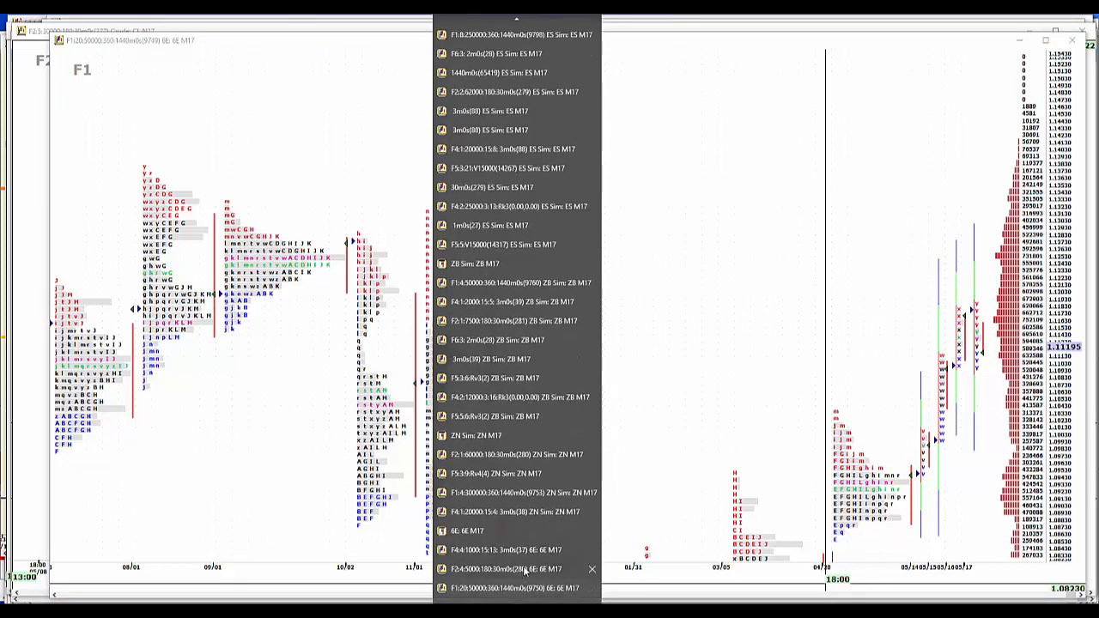
click(516, 568)
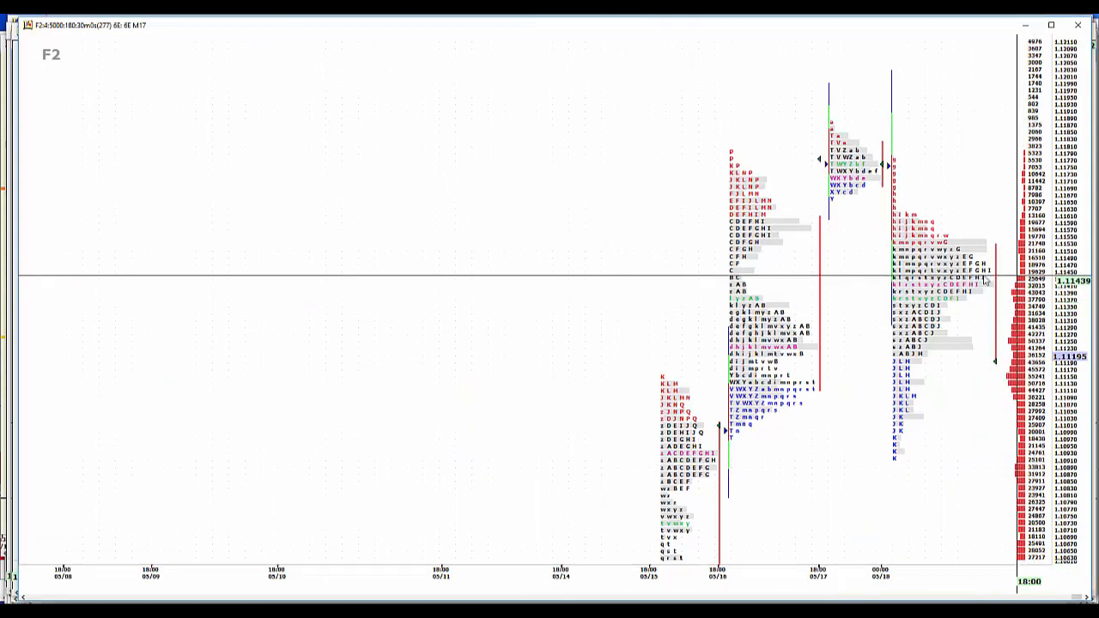